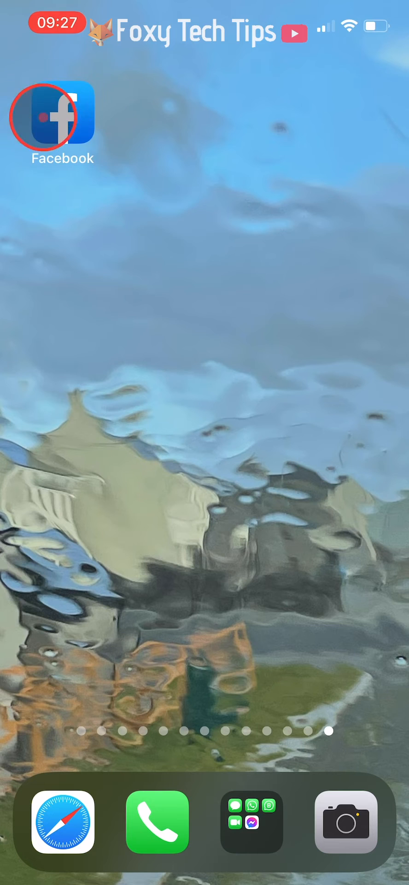
Step: Launch the Facebook app from the home screen to reach the news feed
left_click(62, 117)
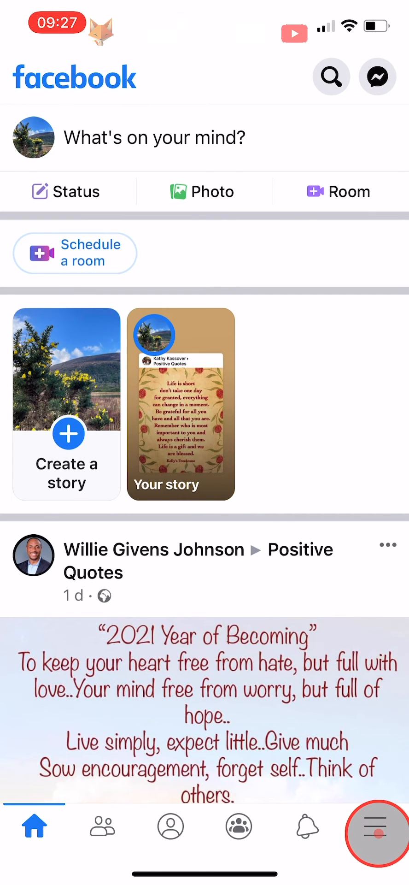
Step: Show the main menu and expand the Settings & Privacy section
left_click(375, 826)
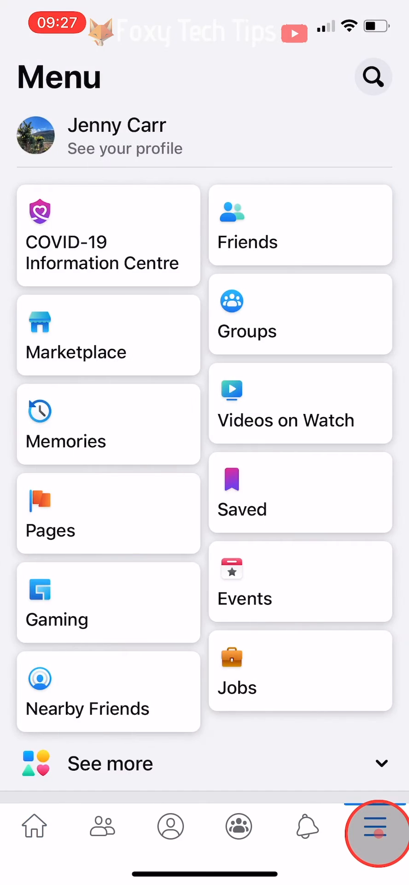
scroll("down", 3)
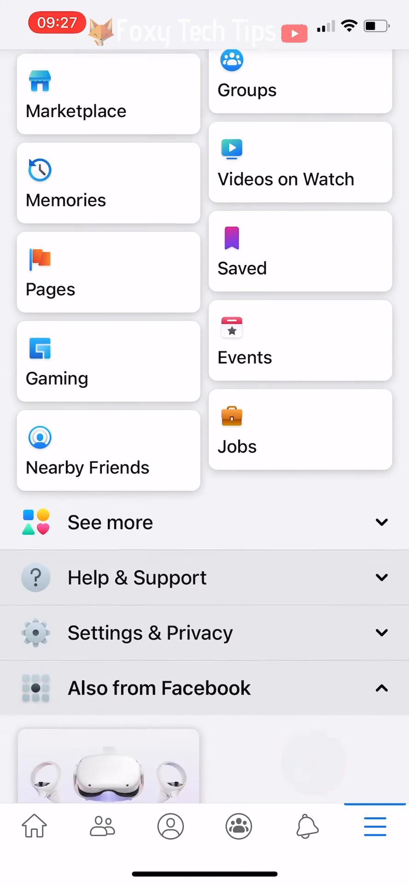
scroll("up", 3)
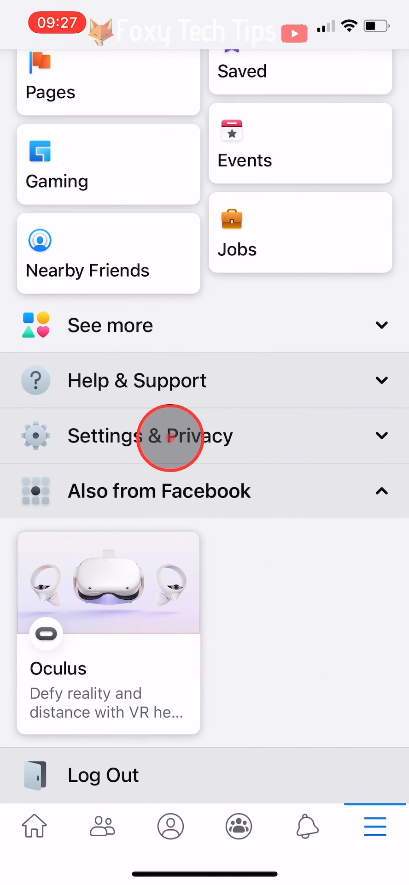
left_click(170, 435)
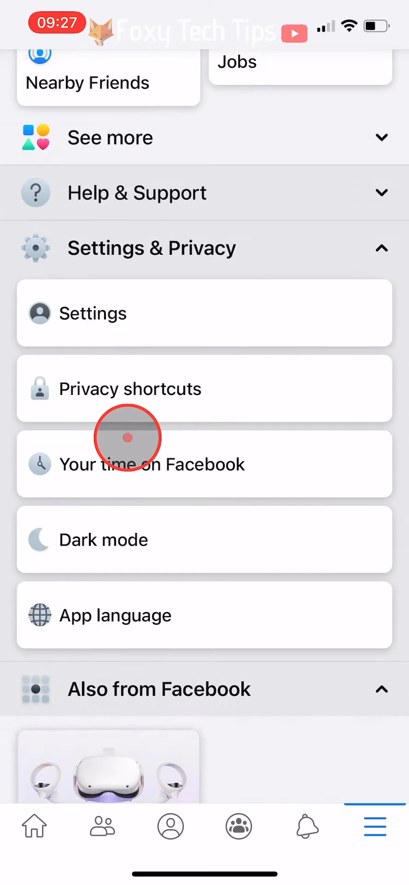
scroll("up", 3)
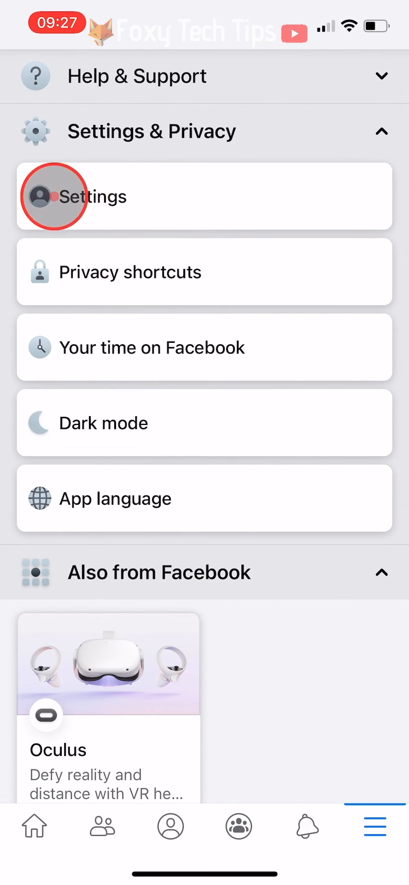
Step: Go from Settings into the Security and login page
left_click(92, 196)
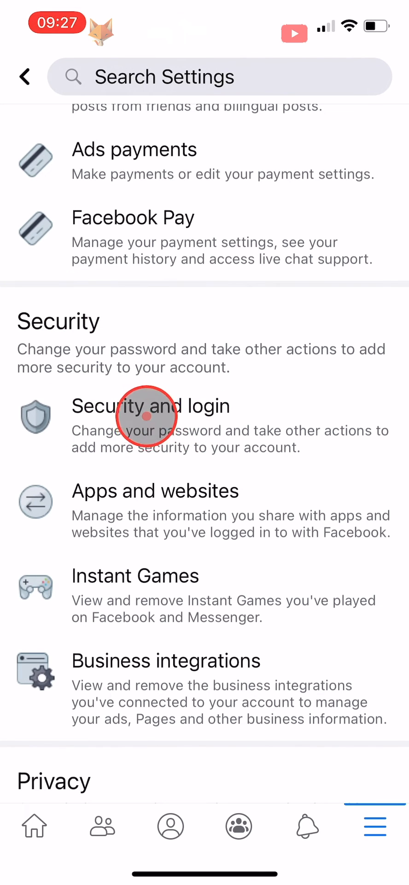
left_click(149, 406)
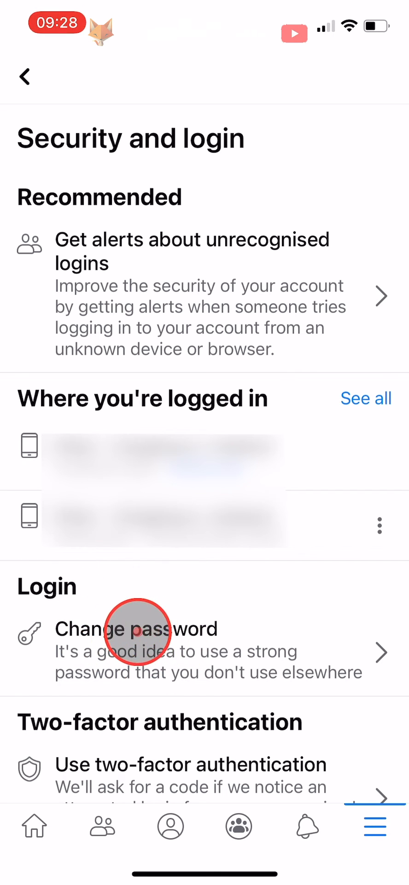
Step: Bring up the Change Password form under Login
left_click(136, 628)
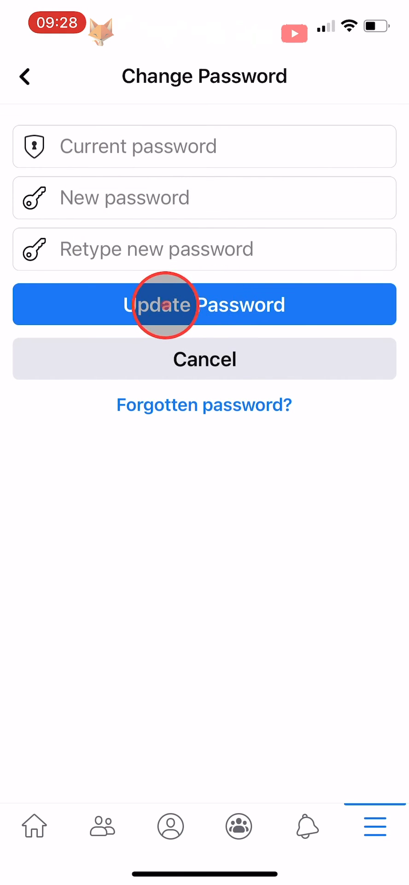
mouse_move(223, 303)
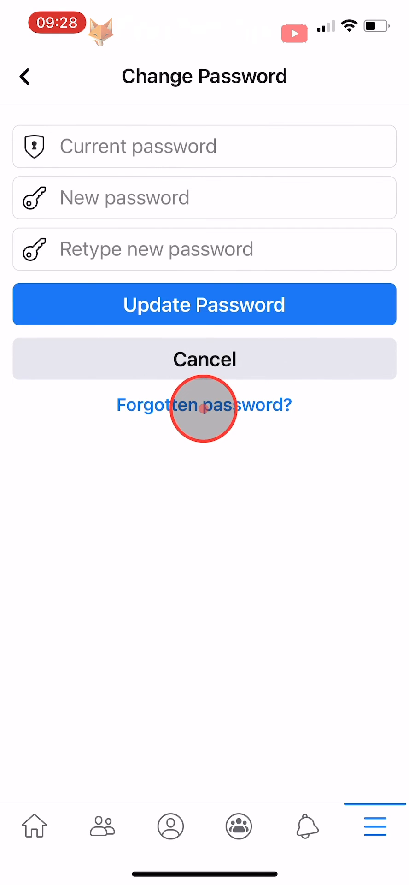
Step: Start forgotten-password recovery from the Change Password form
left_click(204, 405)
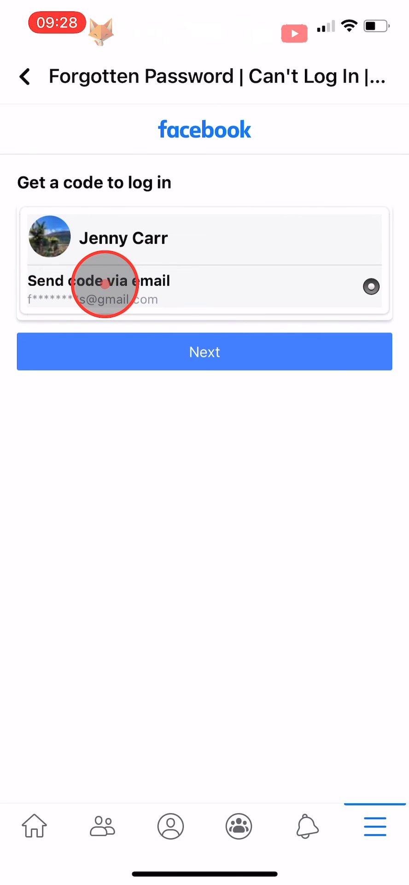
mouse_move(227, 351)
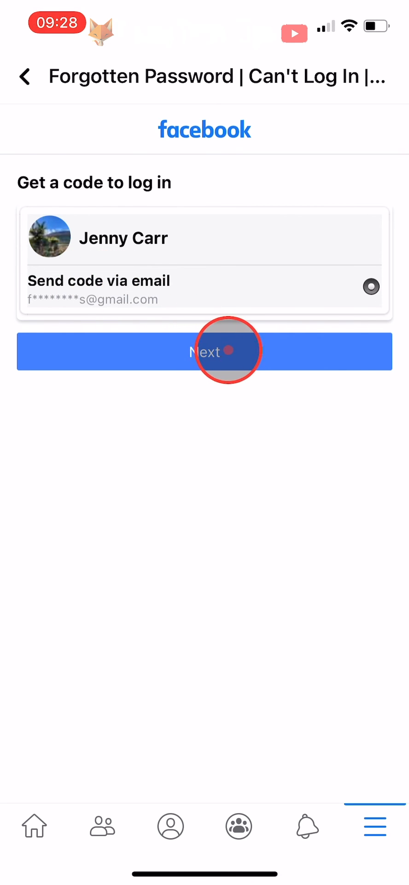